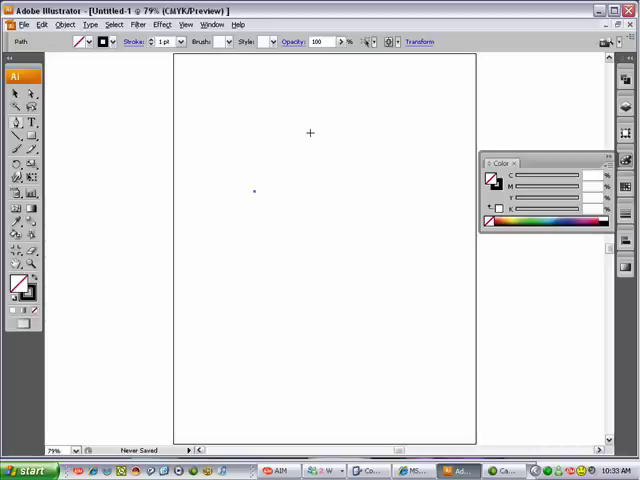
# Step: Draw the first curved Pen stroke of the flame near the page centre and add the next anchor point
pyautogui.moveTo(256, 190); pyautogui.dragTo(344, 112)
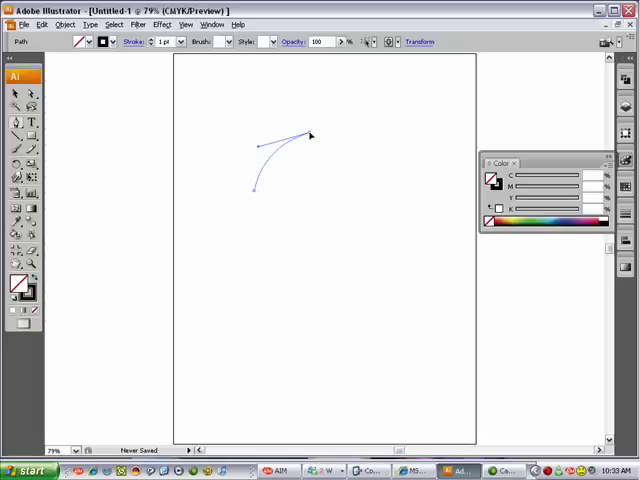
pyautogui.click(308, 136)
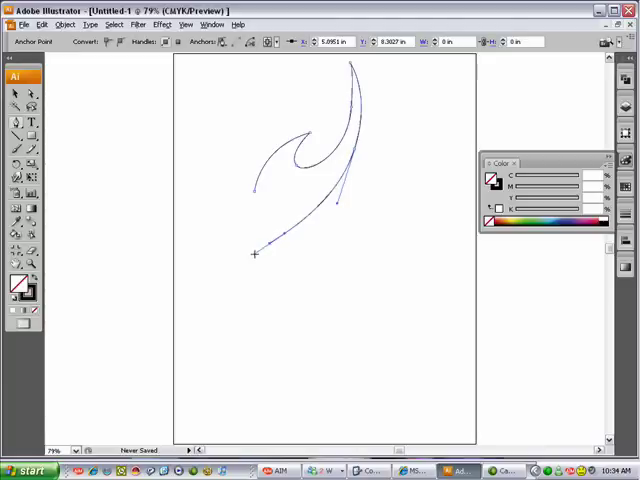
# Step: Extend the flame path down into a long tapering tail sweeping toward the bottom of the page
pyautogui.moveTo(252, 252); pyautogui.dragTo(212, 392)
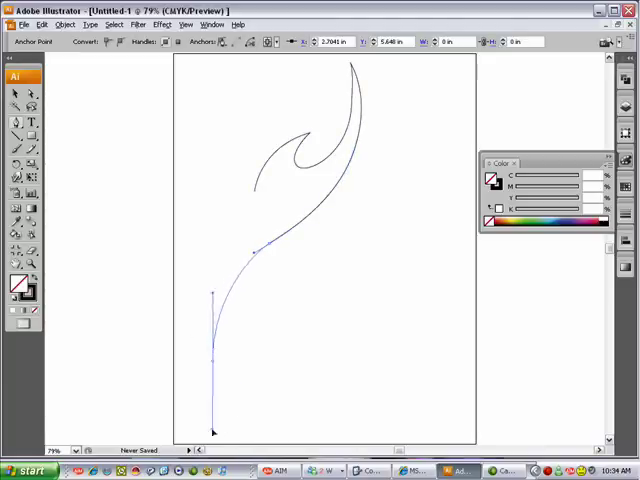
pyautogui.scroll(-3)
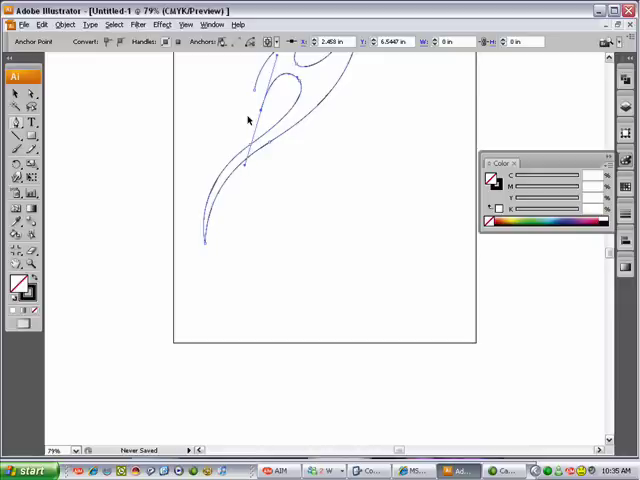
pyautogui.moveTo(246, 164)
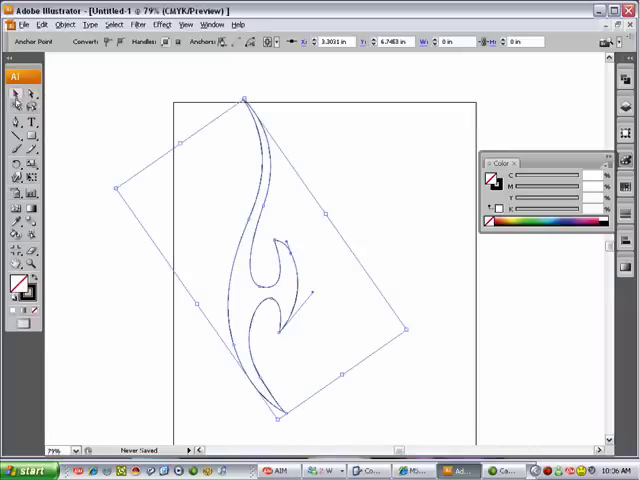
# Step: Close the flame path and rotate the shape to stand upright
pyautogui.click(108, 132)
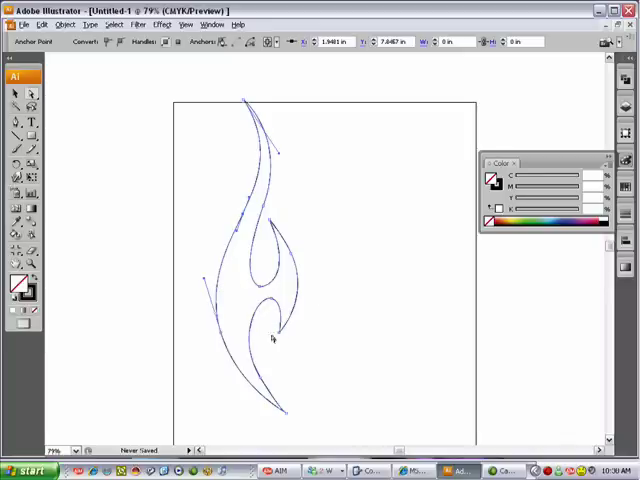
pyautogui.moveTo(16, 96)
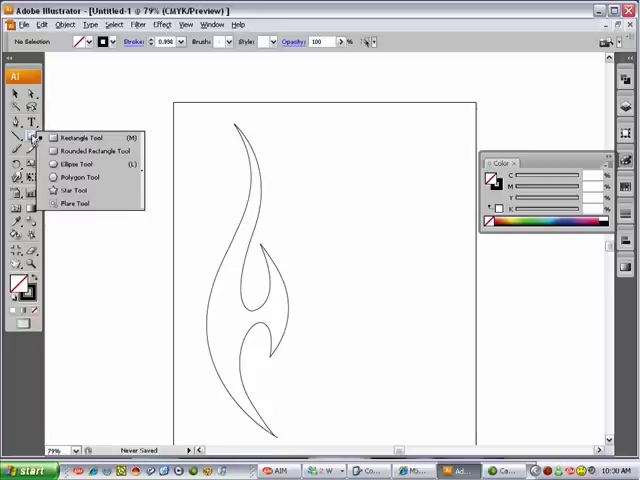
pyautogui.moveTo(90, 138)
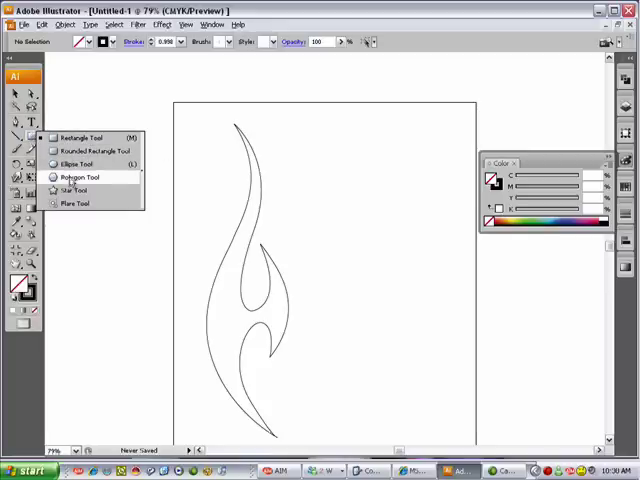
pyautogui.moveTo(76, 190)
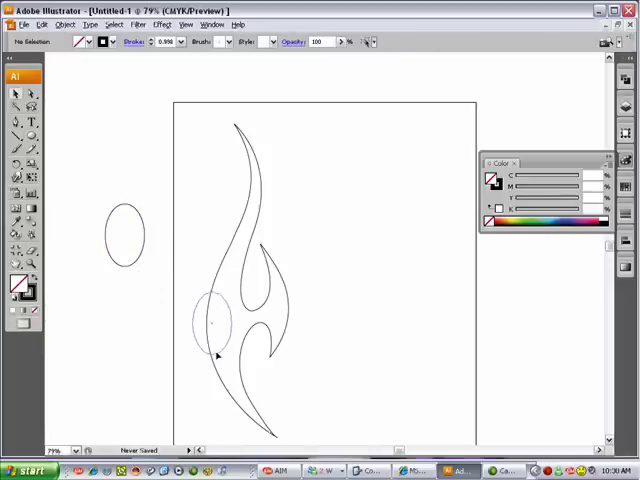
# Step: Position the oval over the flame's lower-left notch and select it
pyautogui.click(210, 330)
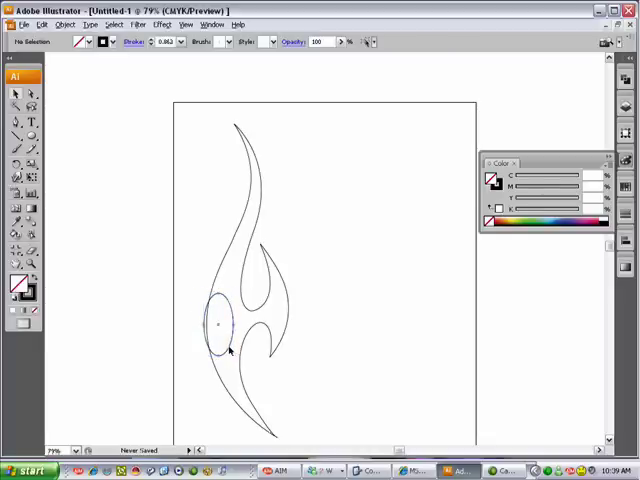
pyautogui.click(218, 322)
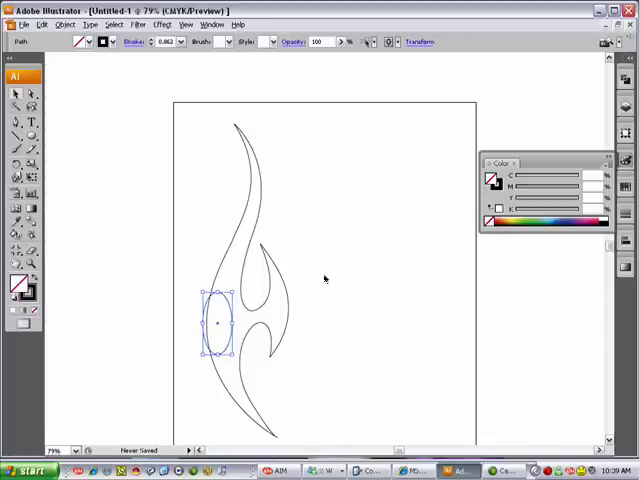
pyautogui.click(324, 280)
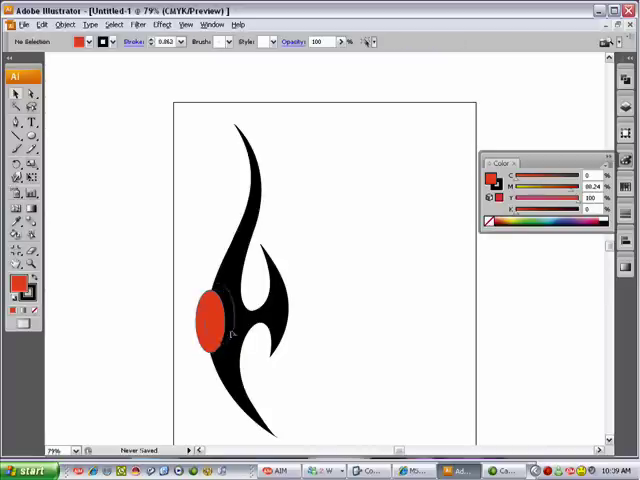
# Step: Select the red oval on the flame's left edge and go to the menu to rearrange it
pyautogui.click(212, 322)
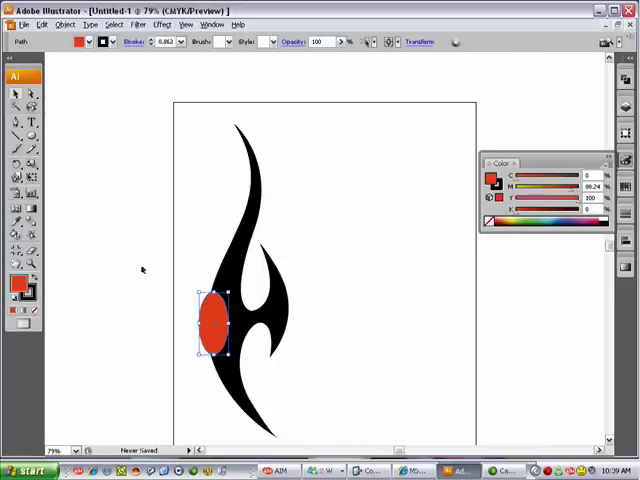
pyautogui.click(64, 24)
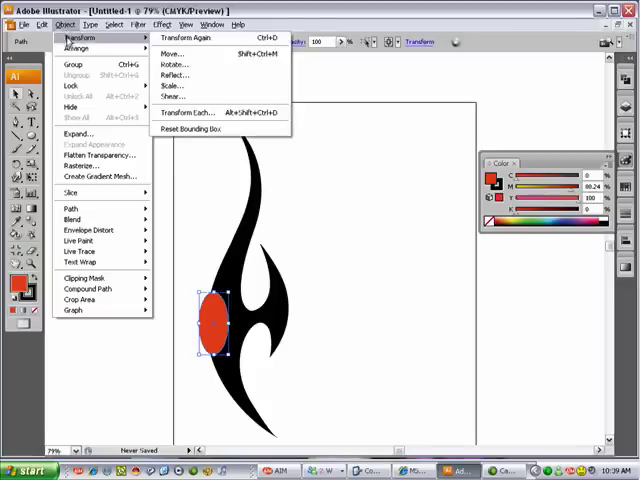
pyautogui.moveTo(76, 48)
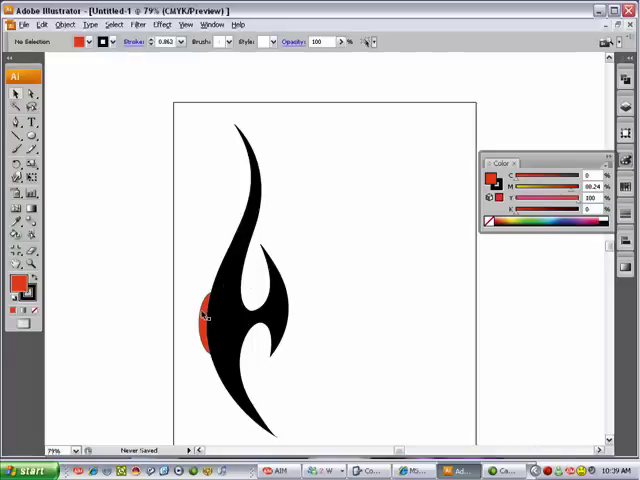
pyautogui.moveTo(352, 238)
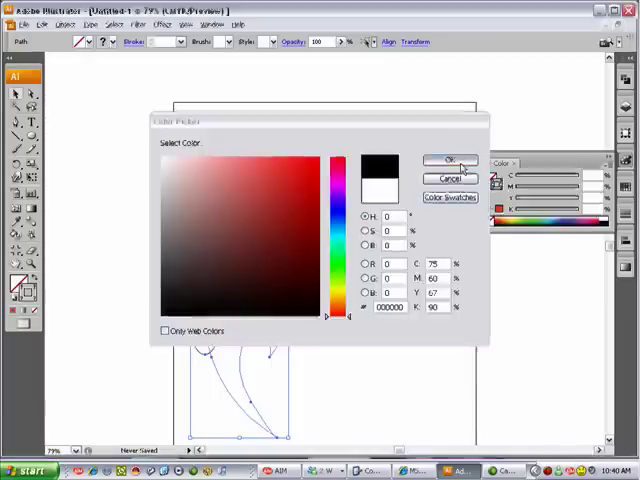
# Step: Bring up the fill colour chooser for the selected shapes
pyautogui.click(450, 160)
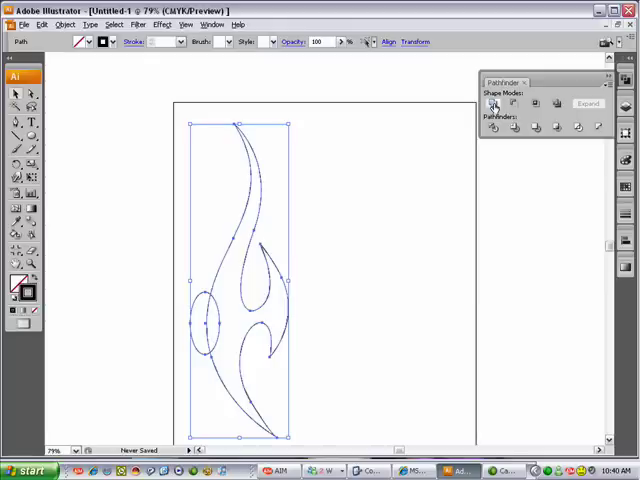
# Step: Apply a Pathfinder shape mode to the flame and oval, then Expand them into one compound shape
pyautogui.click(492, 104)
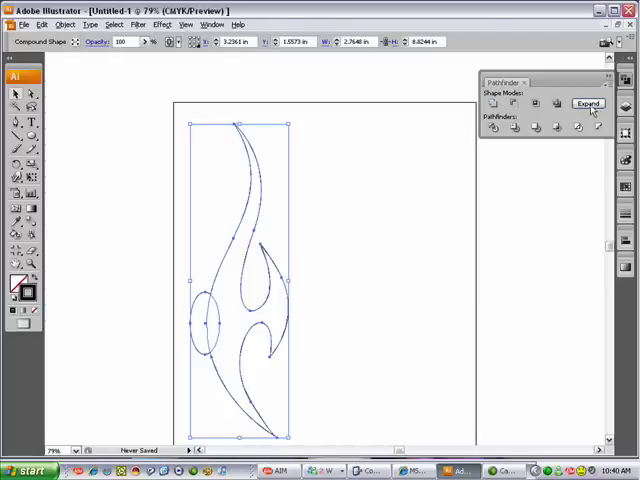
pyautogui.moveTo(588, 108)
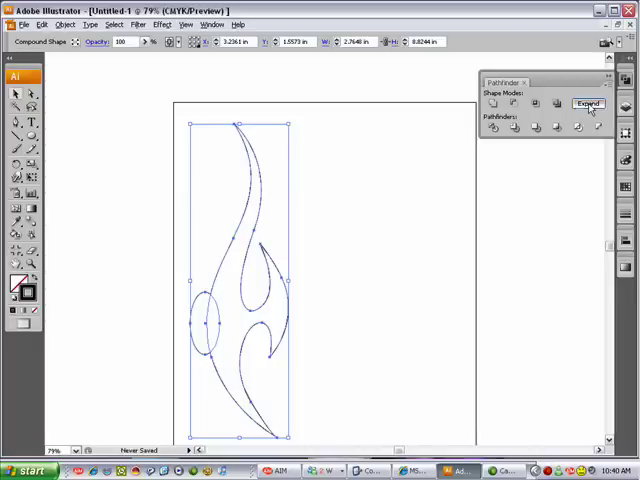
pyautogui.click(588, 104)
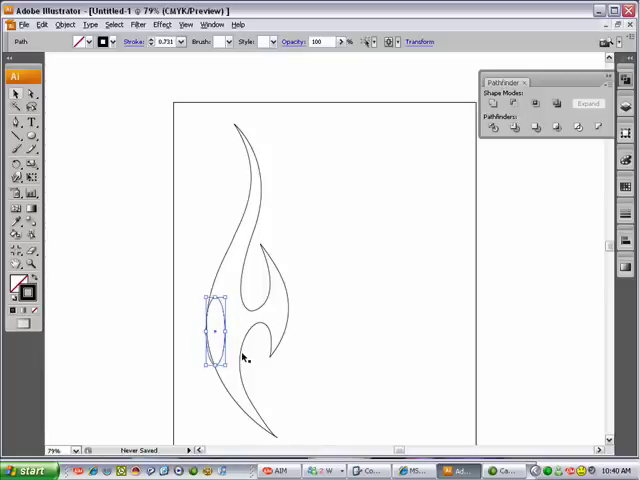
pyautogui.moveTo(228, 296)
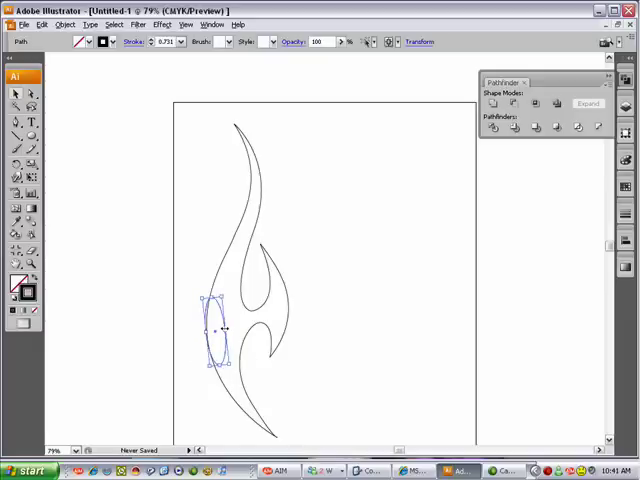
pyautogui.moveTo(222, 272)
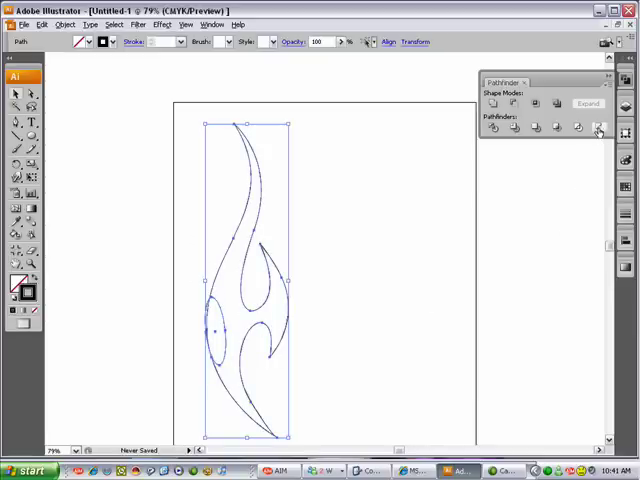
# Step: Apply Pathfinder Minus Back so the oval is subtracted, notching the flame's left side
pyautogui.click(596, 128)
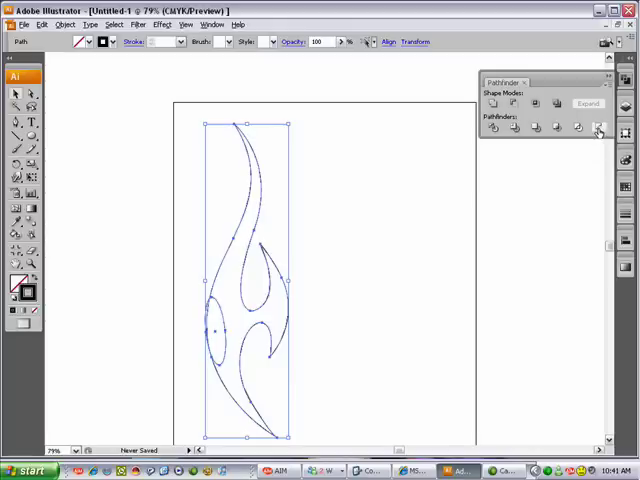
pyautogui.click(598, 128)
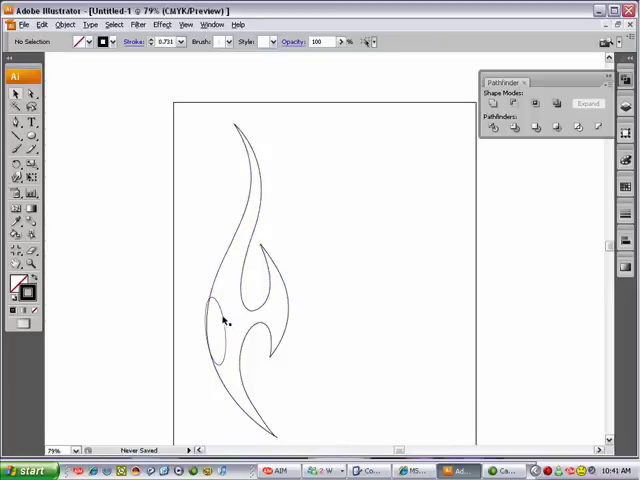
pyautogui.click(212, 330)
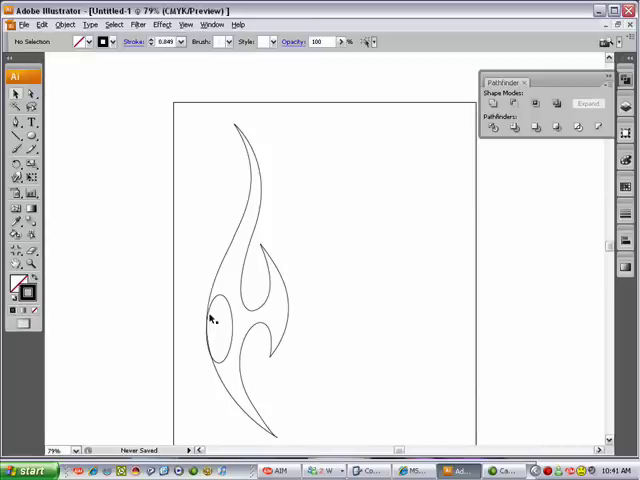
pyautogui.moveTo(196, 268)
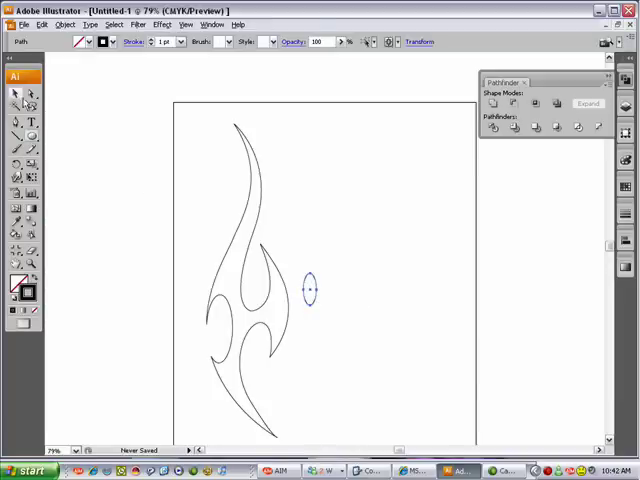
# Step: Move the small oval onto the flame's right lobe and send it to the back via Object > Arrange
pyautogui.moveTo(304, 290); pyautogui.dragTo(284, 304)
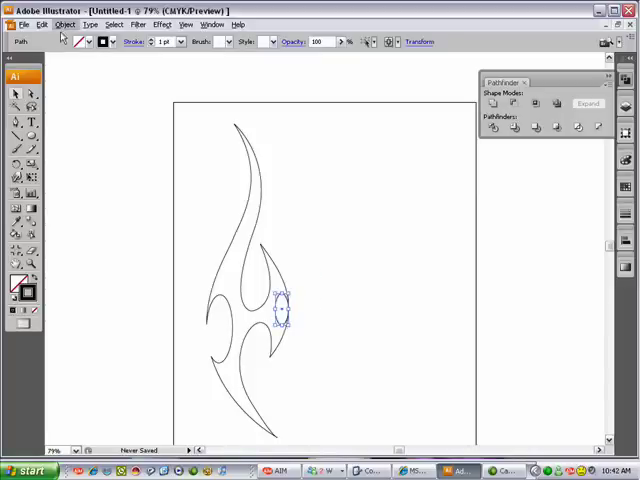
pyautogui.click(64, 24)
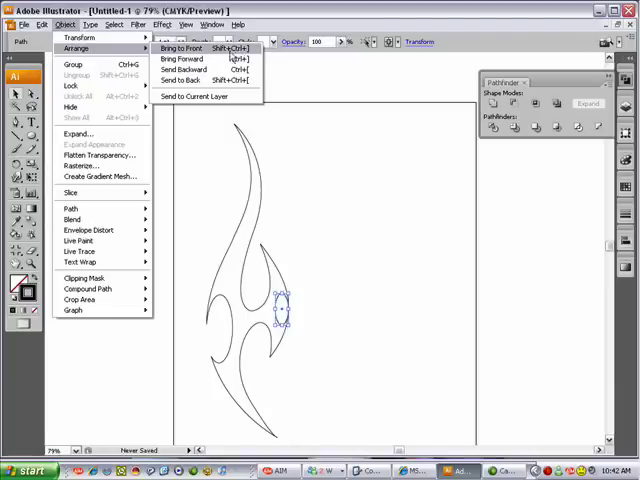
pyautogui.moveTo(184, 80)
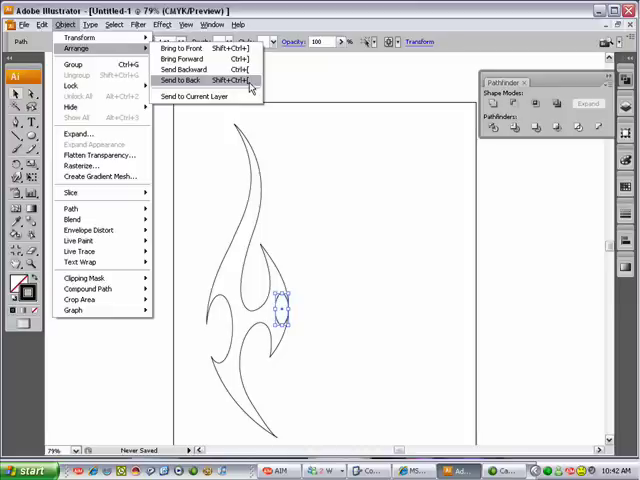
pyautogui.click(178, 80)
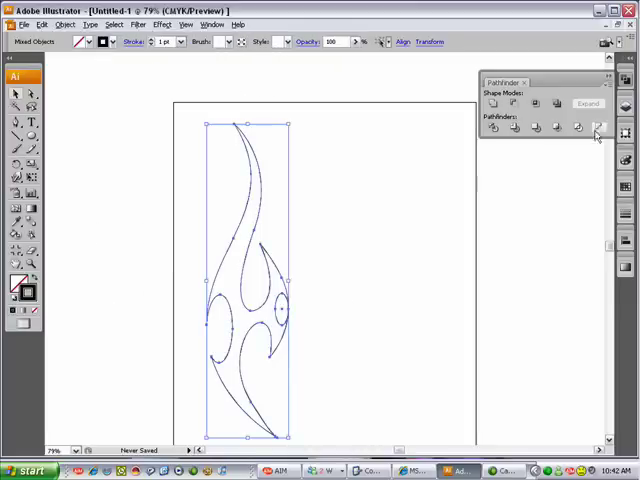
# Step: Apply Minus Back to cut the small oval out of the flame's right side
pyautogui.click(596, 128)
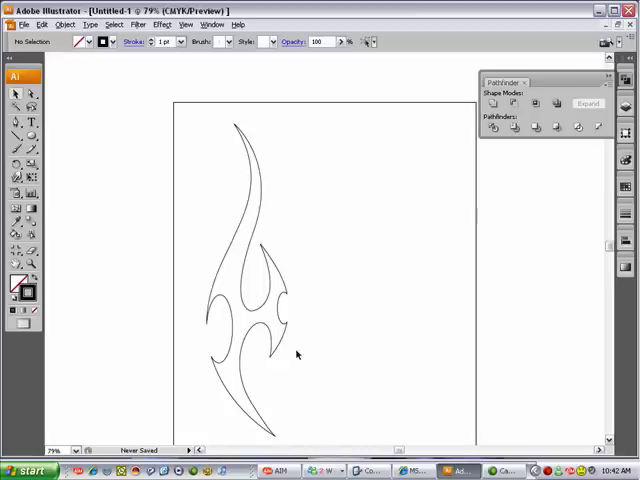
pyautogui.moveTo(308, 232)
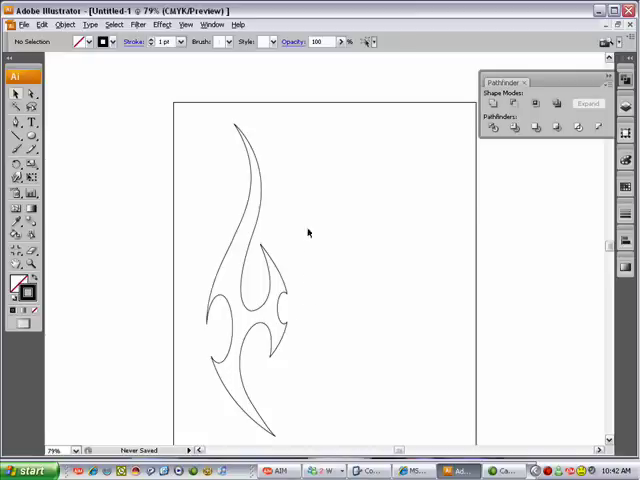